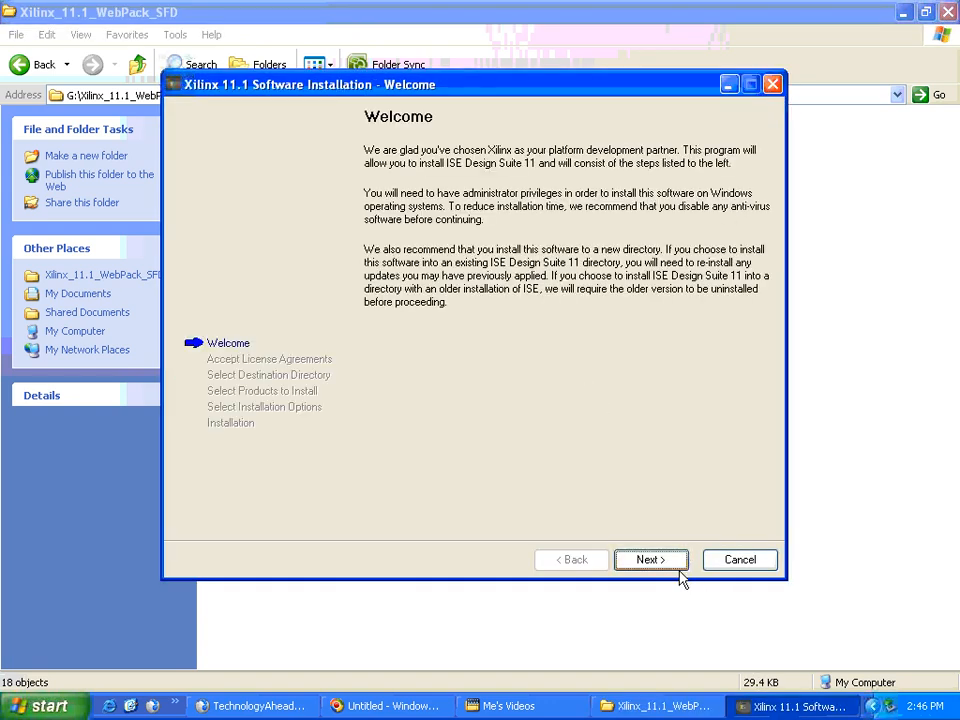
# Step: Continue past the installer's Welcome page toward the license terms
pyautogui.click(650, 560)
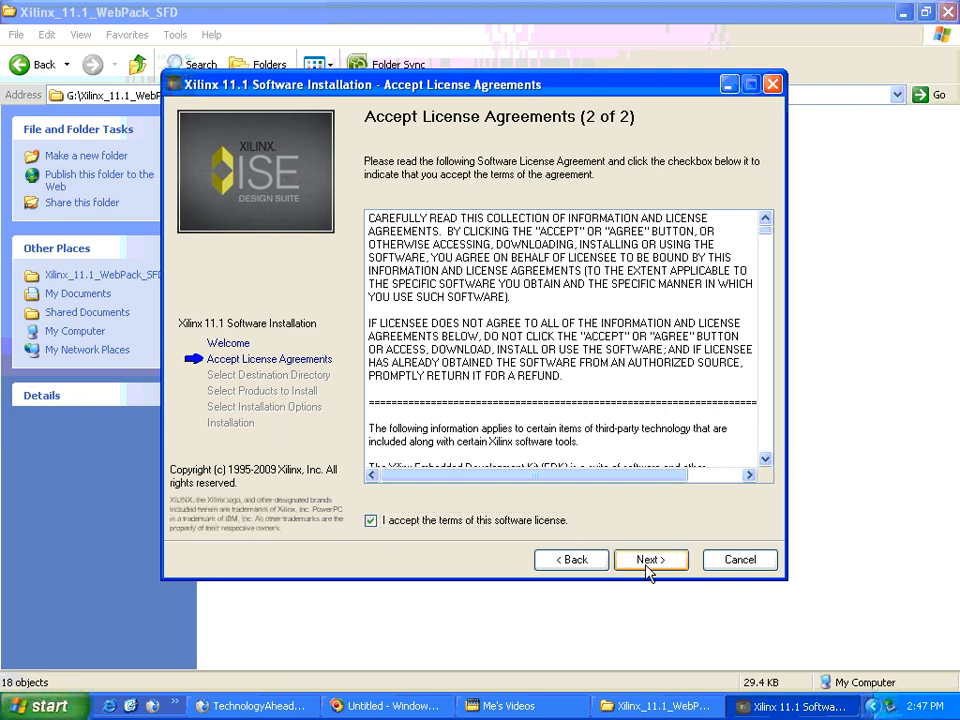
# Step: Continue past the accepted license terms toward the product package selection
pyautogui.click(650, 560)
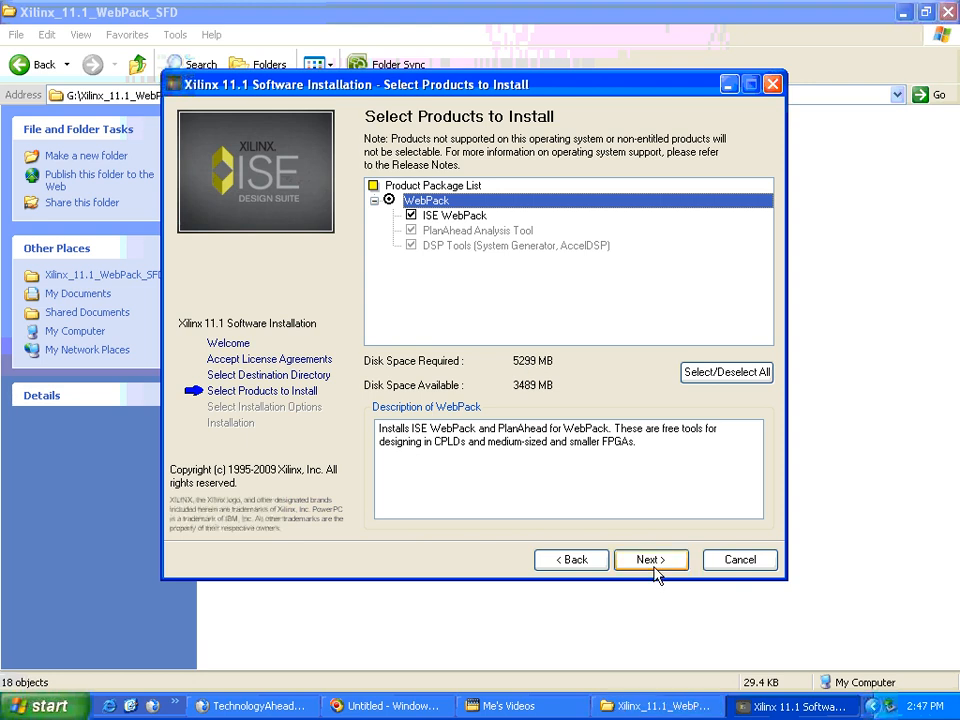
# Step: Continue from Select Products to Install, keeping Design Environment Tools and WebPack Devices checked
pyautogui.click(650, 560)
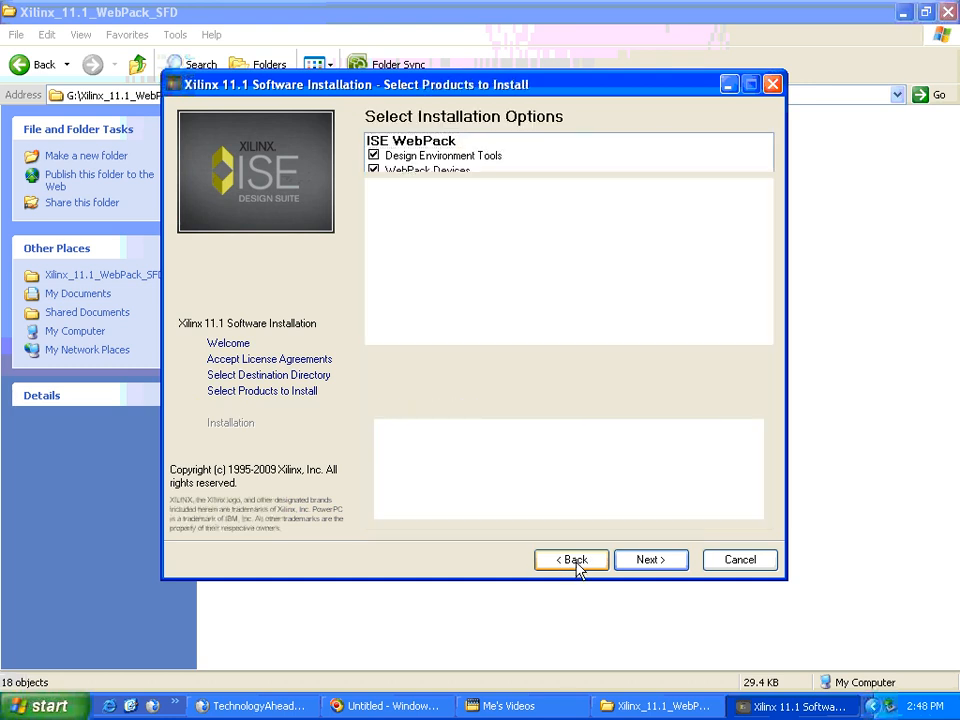
pyautogui.click(650, 560)
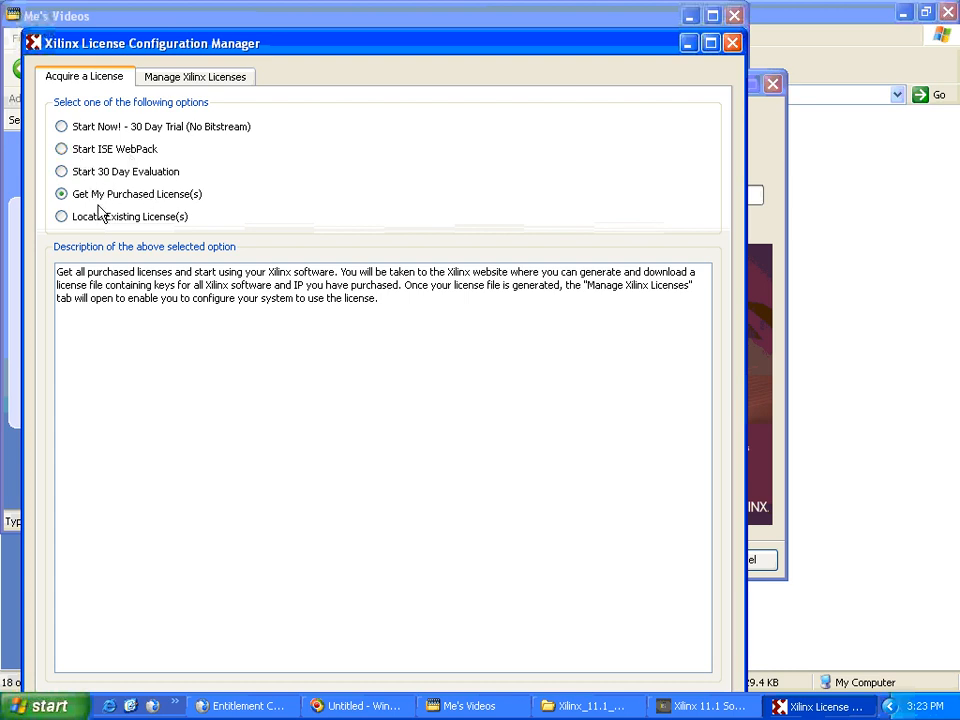
# Step: Select the Start ISE WebPack option on the Acquire a License tab
pyautogui.click(60, 148)
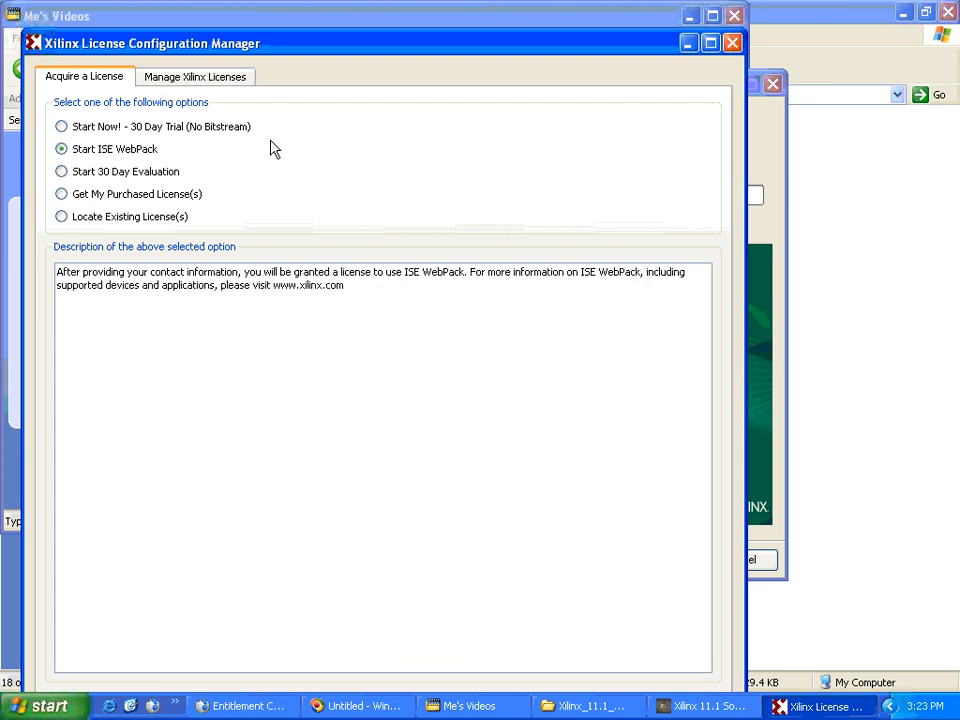